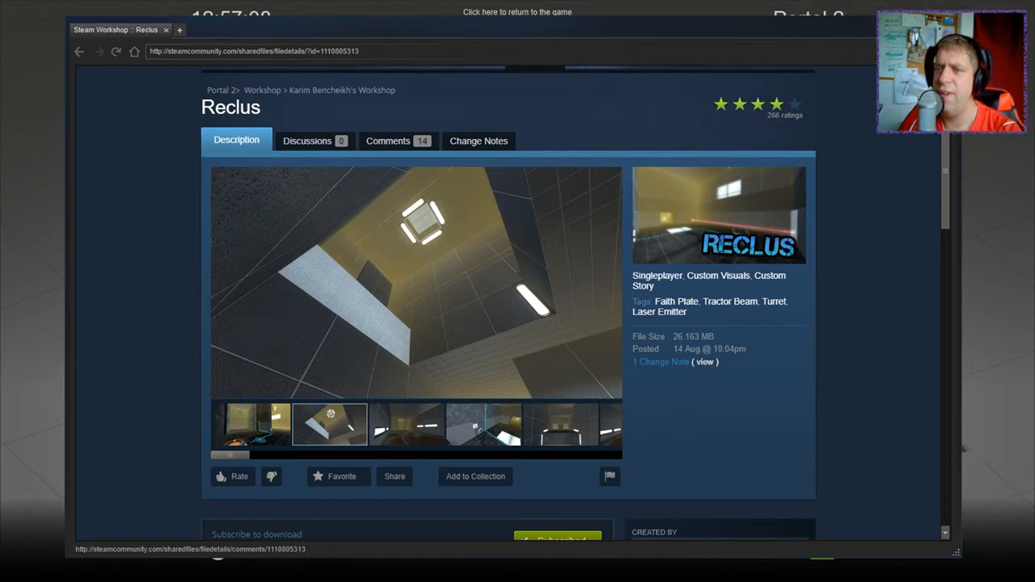
Preview two more gallery screenshots of the Reclus chamber on its Workshop page.
left_click(406, 424)
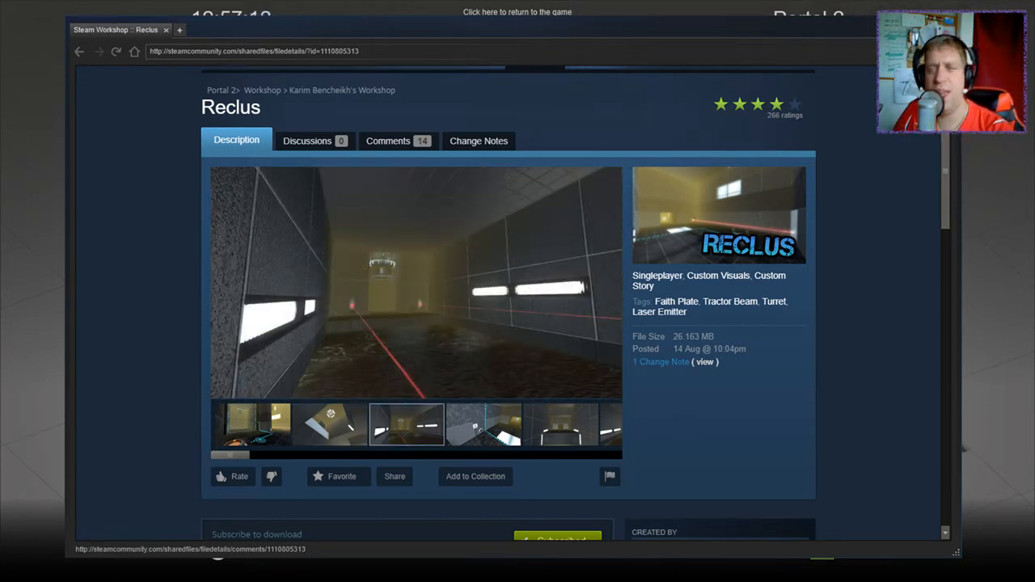
left_click(483, 424)
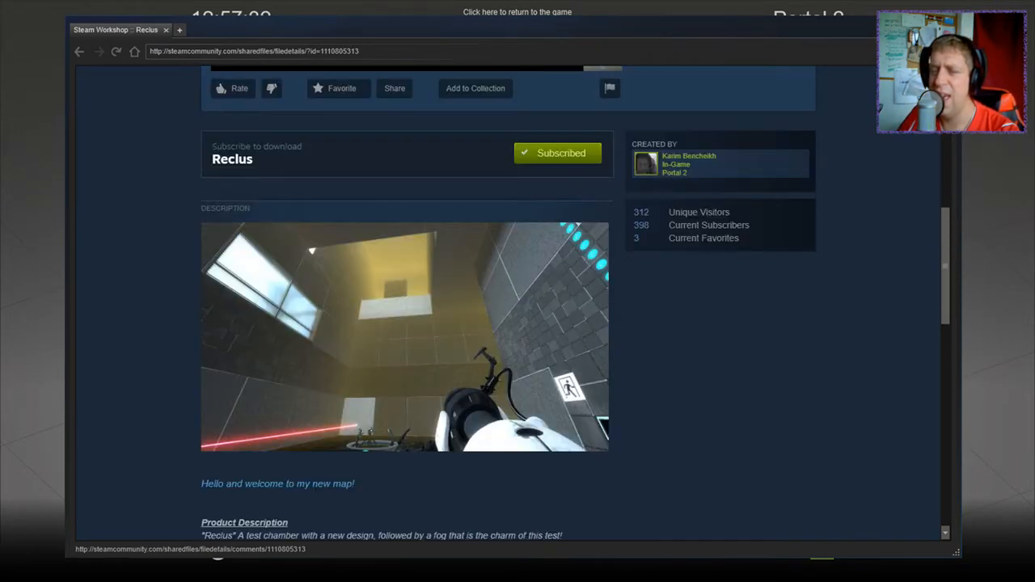
Scroll through the Reclus description and back up before leaving the overlay.
scroll("down", 3)
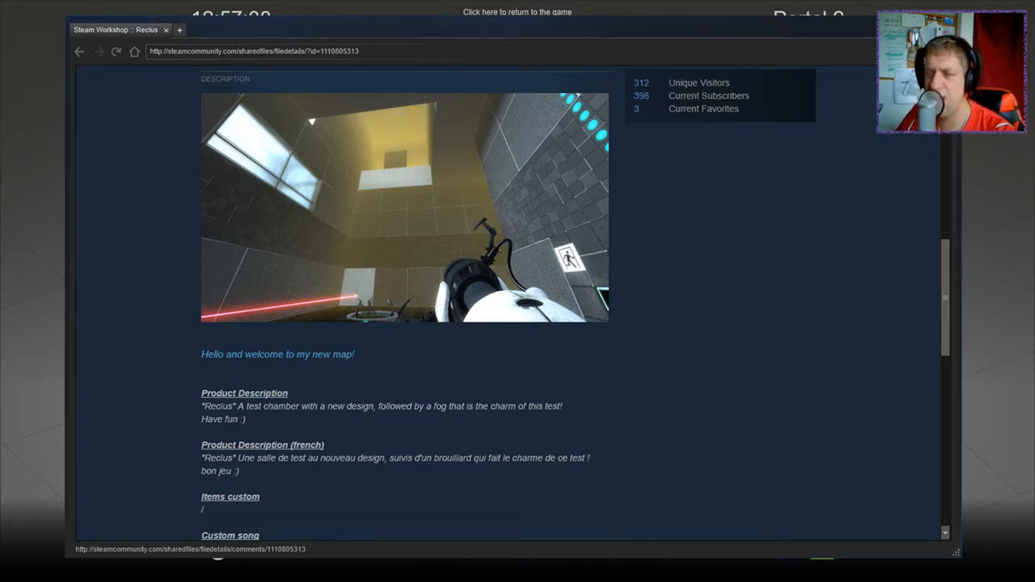
scroll("down", 3)
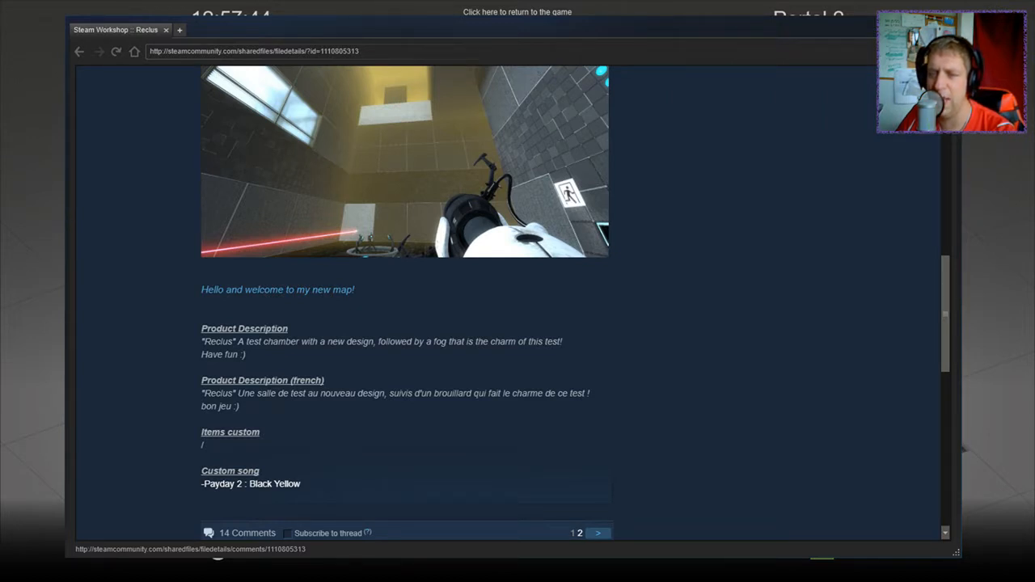
scroll("up", 3)
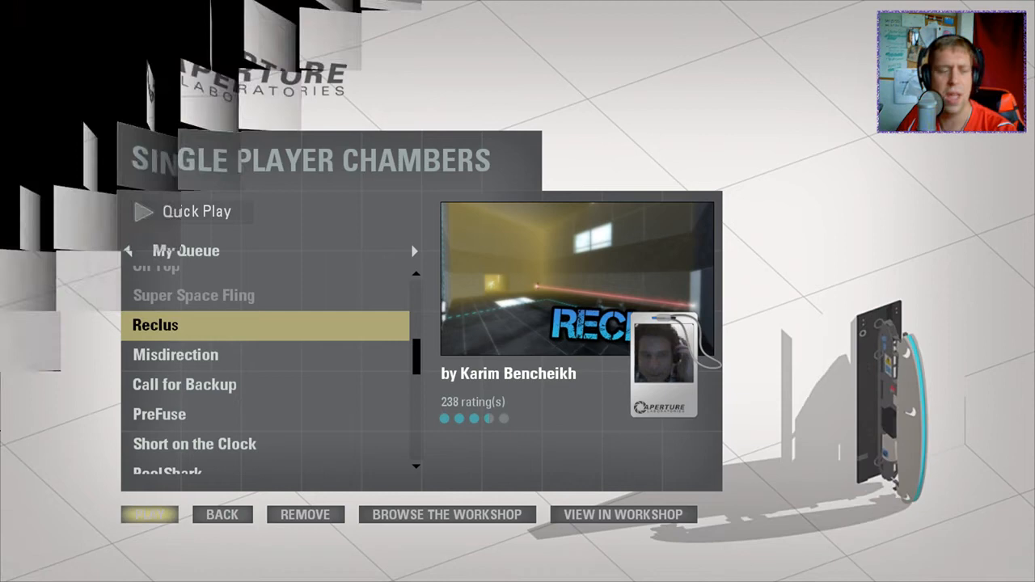
left_click(149, 514)
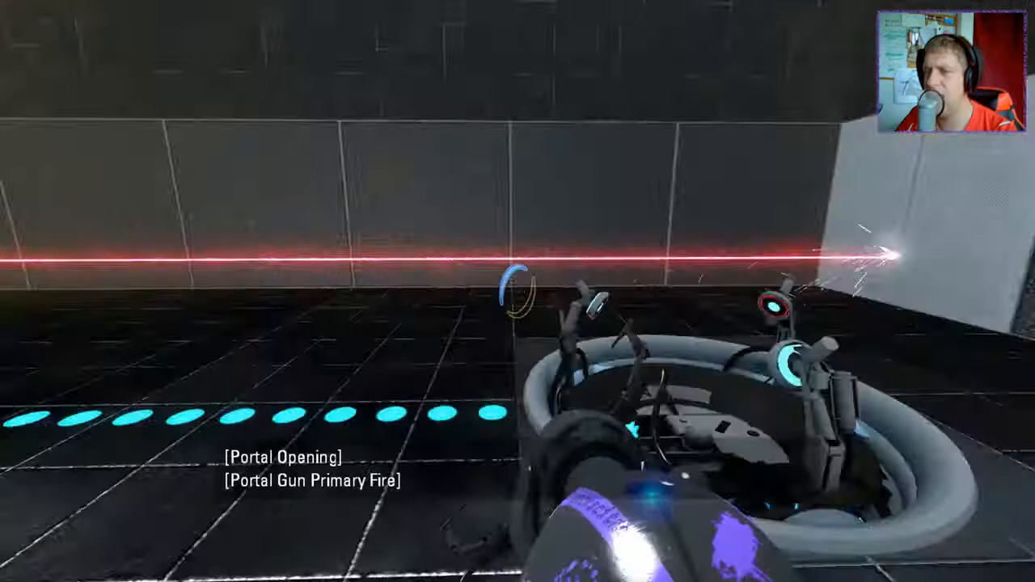
Place the second portal so the laser beam reaches and activates the laser node.
right_click(517, 291)
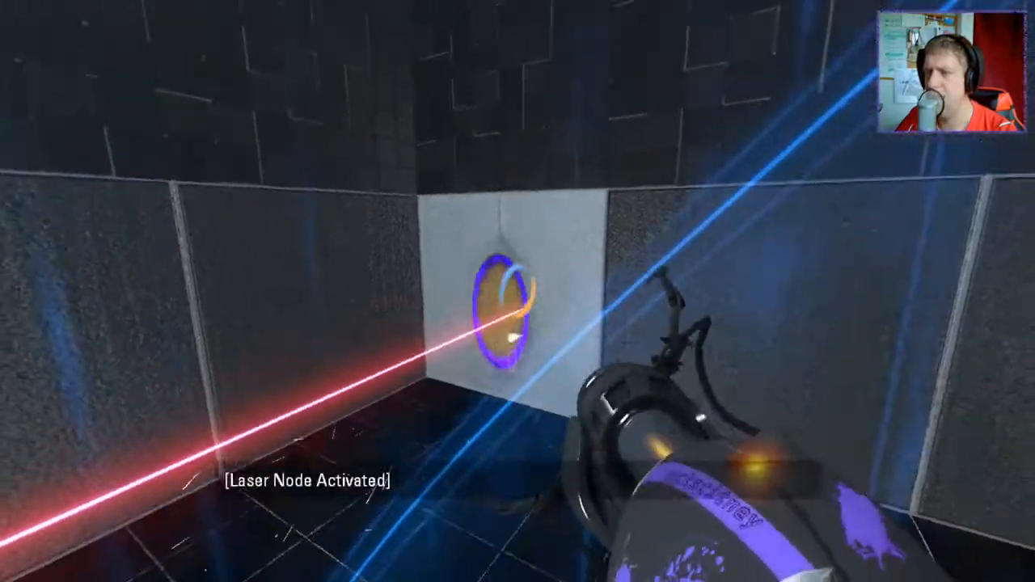
mouse_move(517, 291)
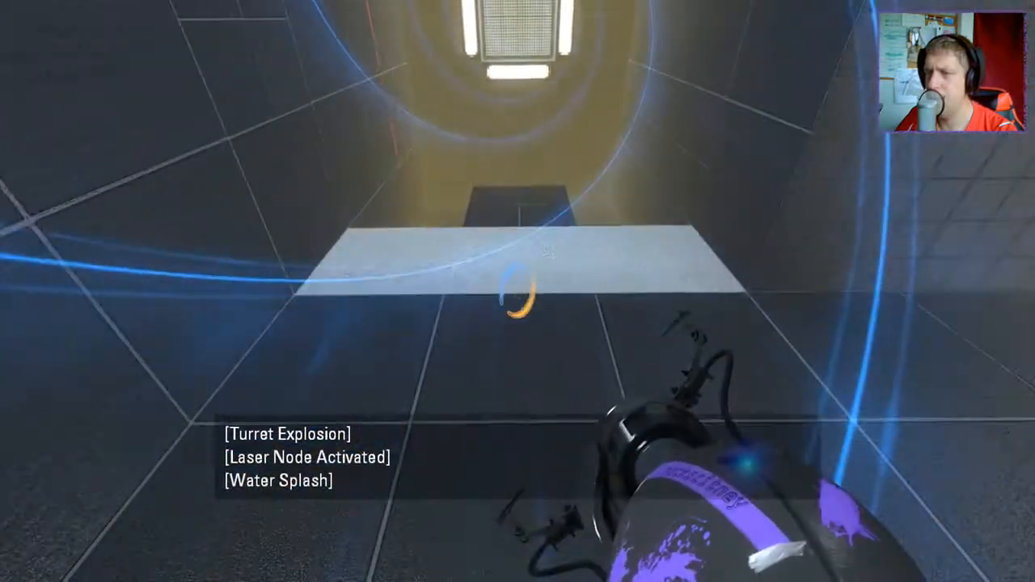
mouse_move(518, 291)
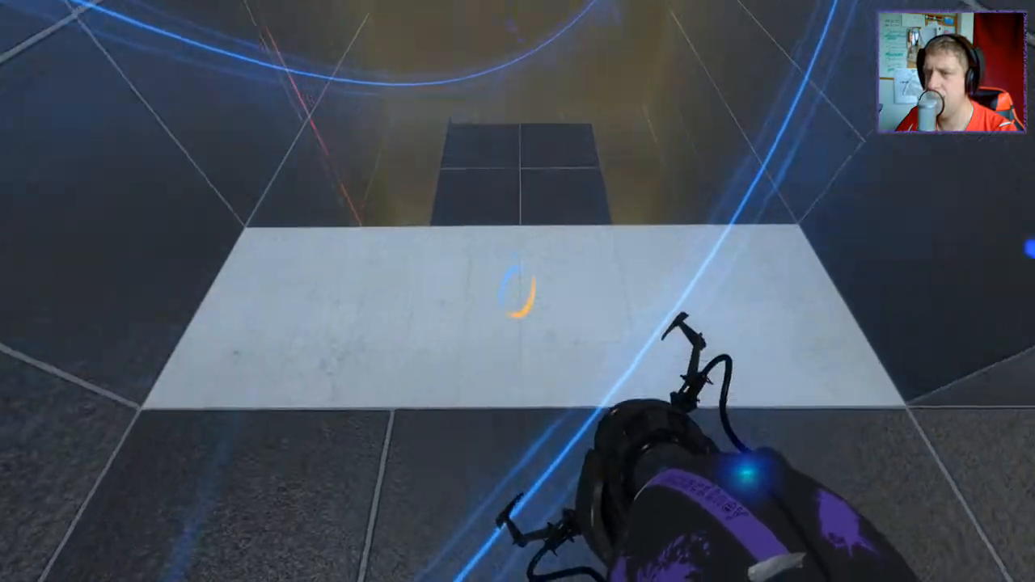
mouse_move(518, 292)
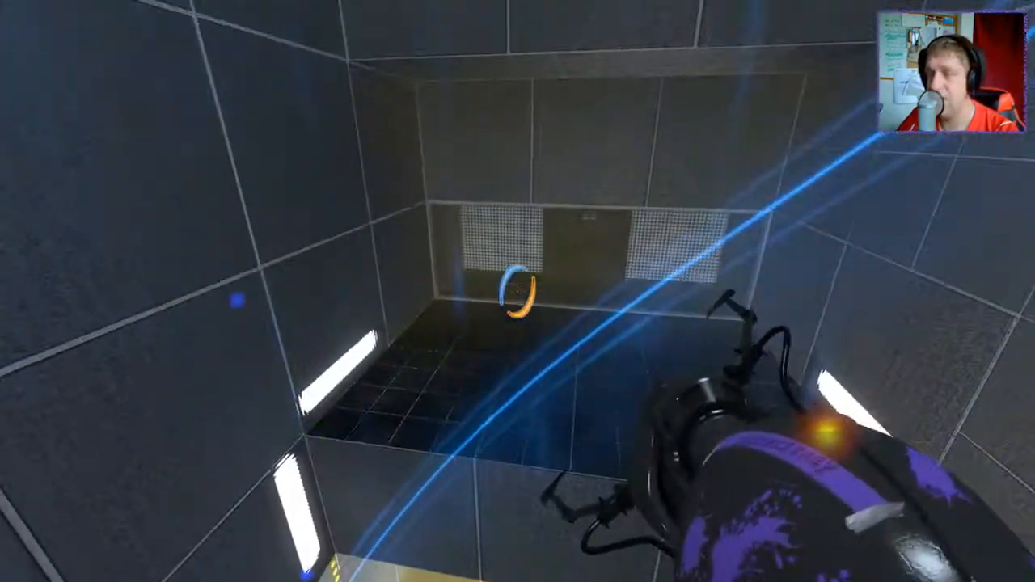
mouse_move(518, 161)
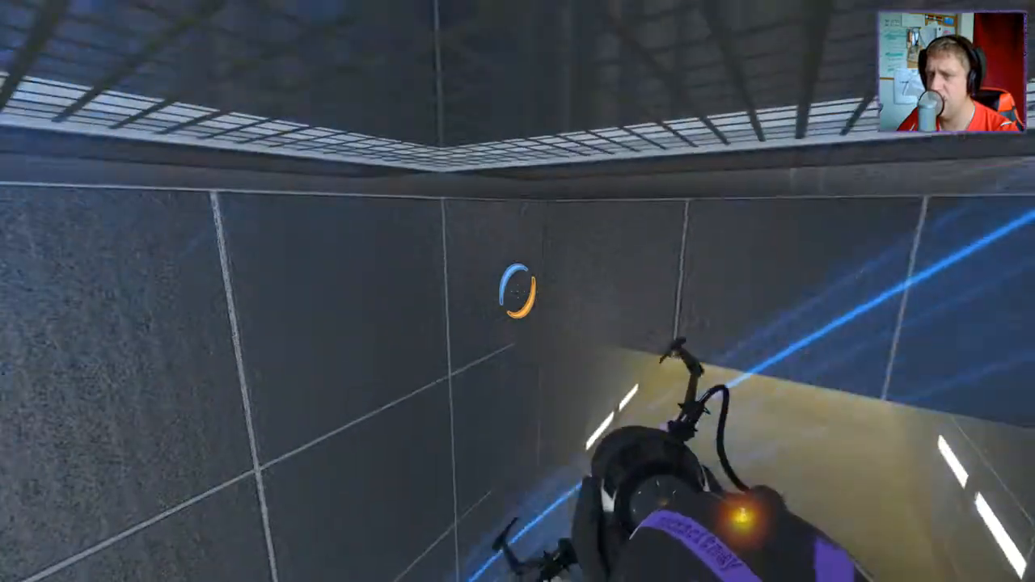
mouse_move(517, 291)
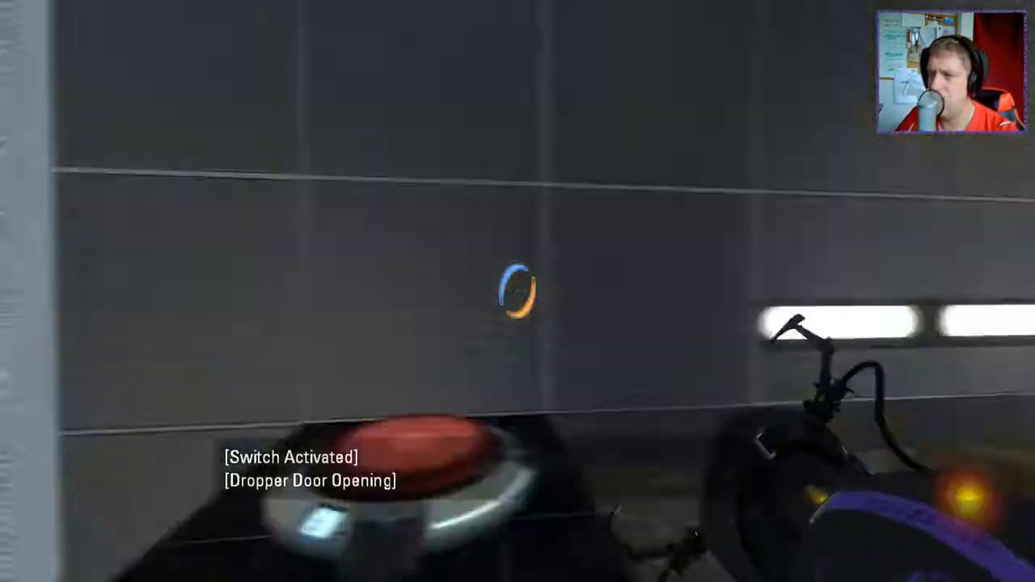
mouse_move(518, 291)
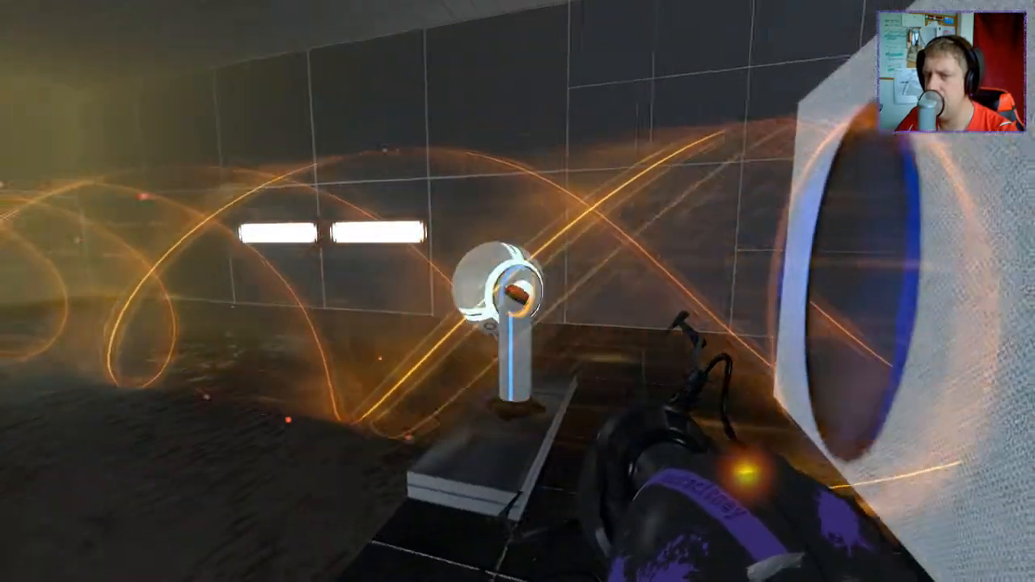
mouse_move(518, 291)
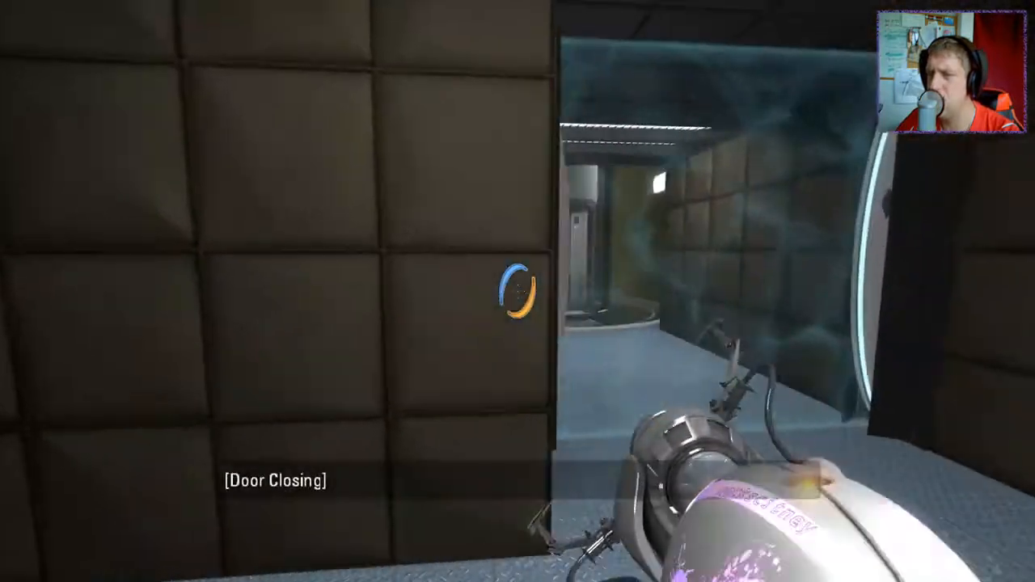
mouse_move(518, 291)
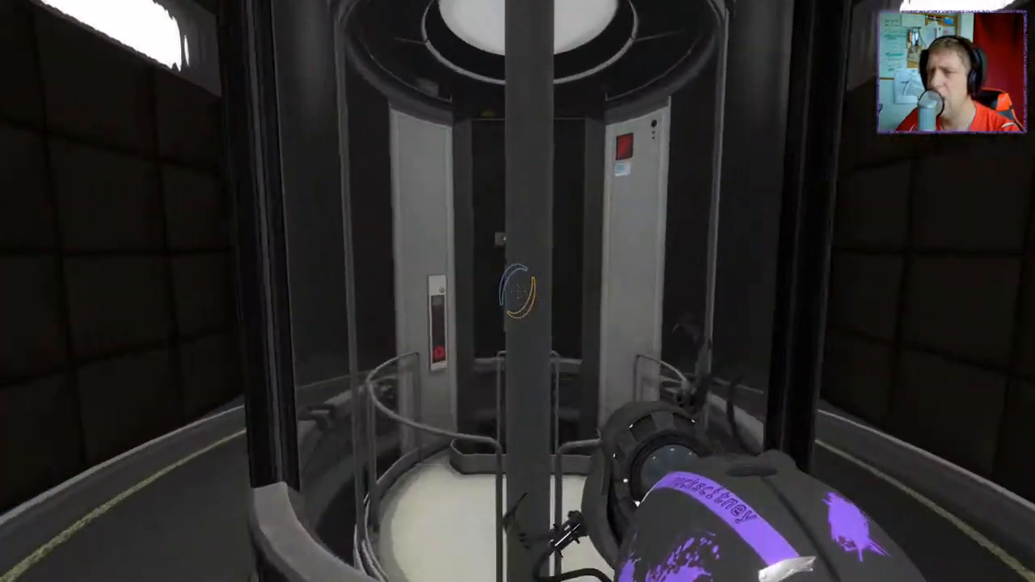